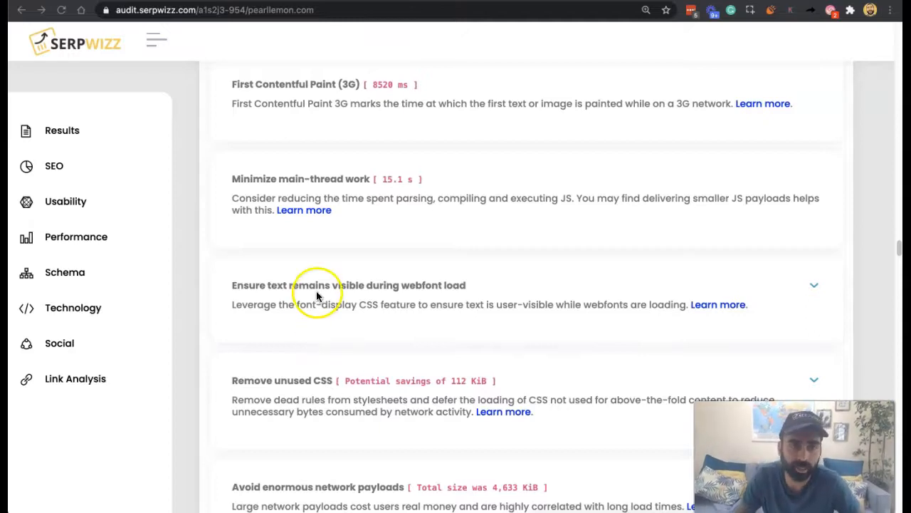
{"action": "mouse_move", "coordinate": [250, 22]}
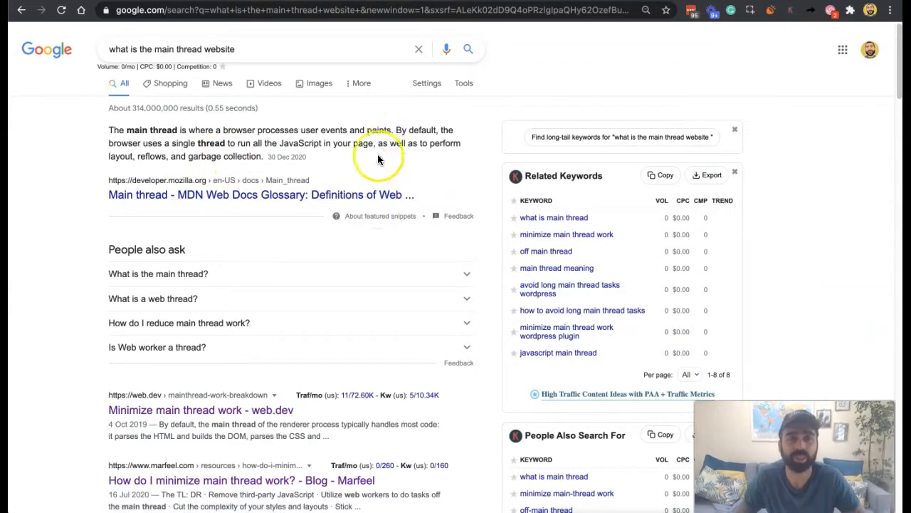
{"action": "mouse_move", "coordinate": [369, 157]}
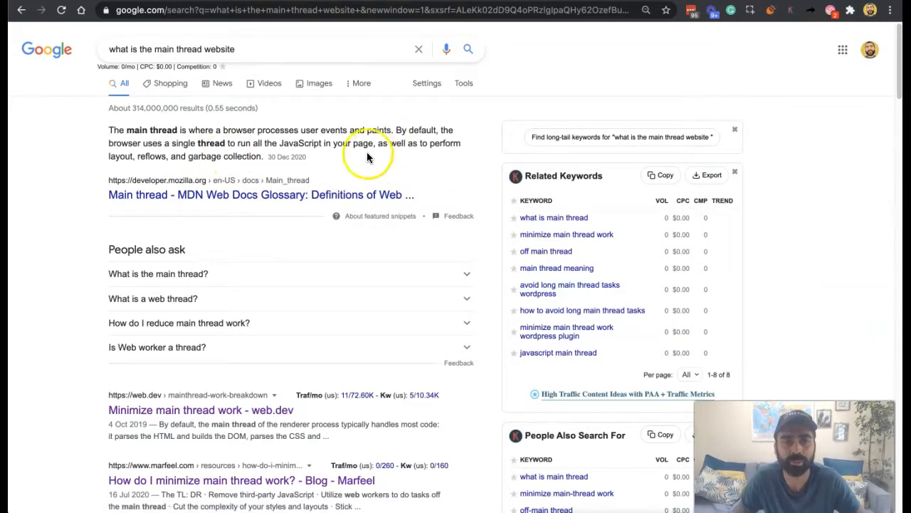
{"action": "mouse_move", "coordinate": [250, 205]}
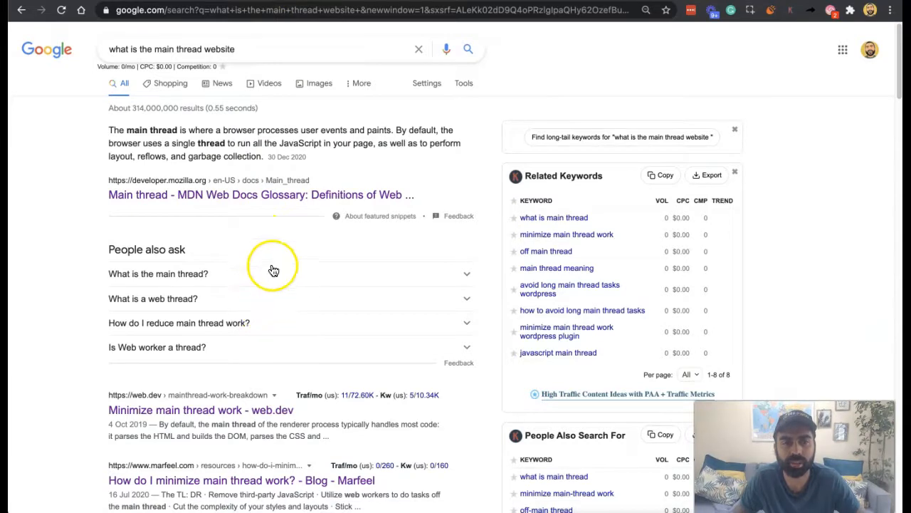
Expand the 'What is the main thread?' answer and scroll to the 'What is a web thread?' entry
{"action": "left_click", "coordinate": [158, 274]}
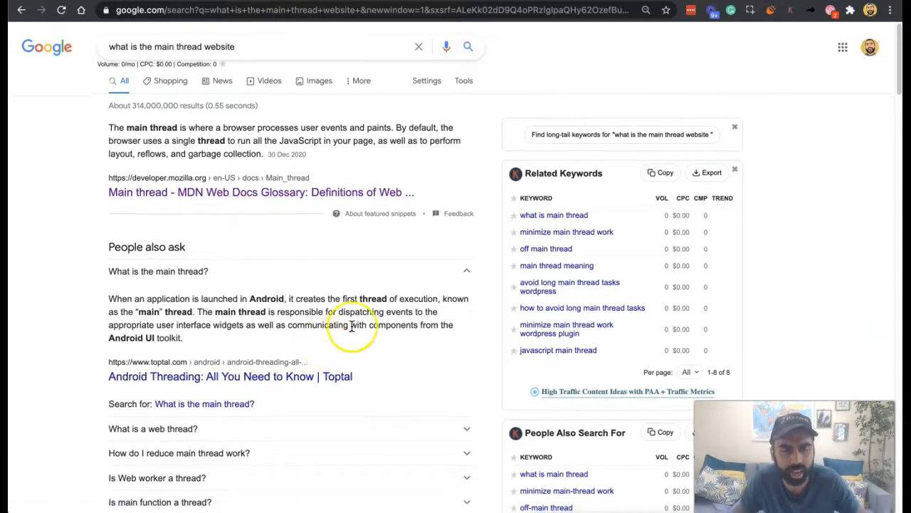
{"action": "mouse_move", "coordinate": [347, 355]}
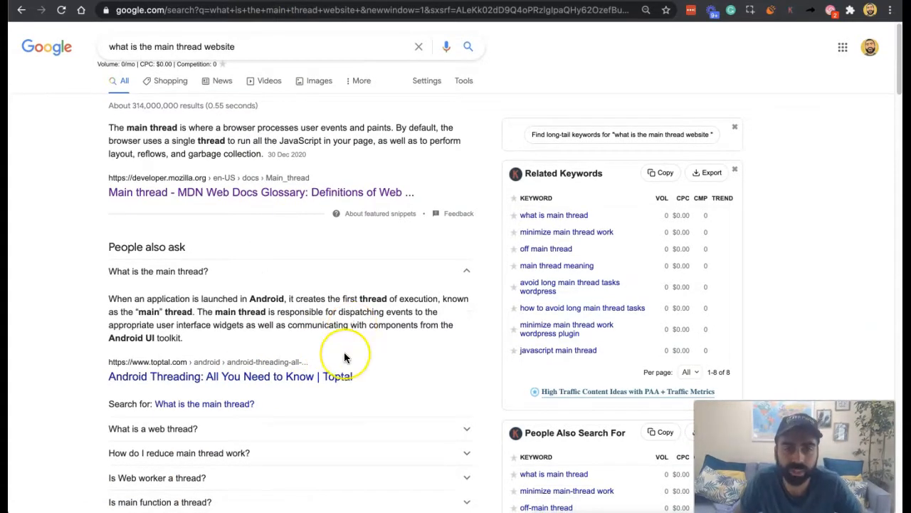
{"action": "mouse_move", "coordinate": [349, 330]}
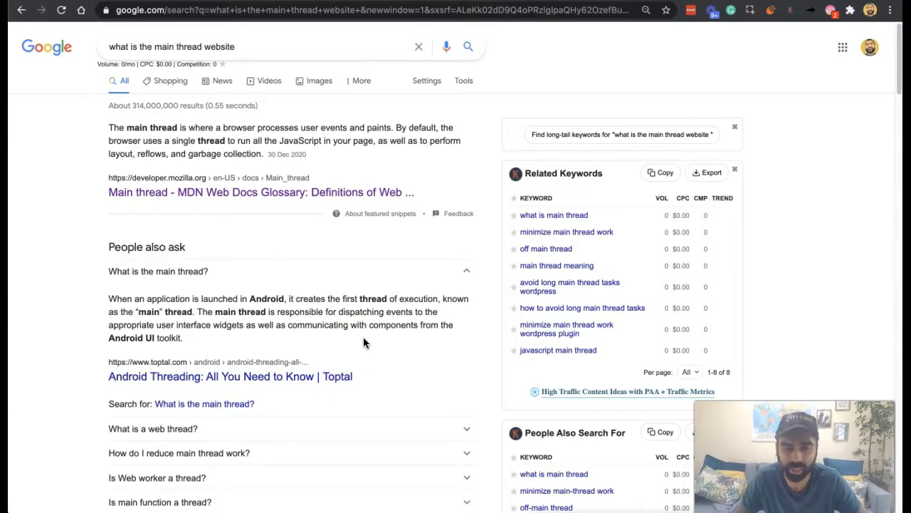
{"action": "scroll", "scroll_direction": "down", "scroll_amount": 3}
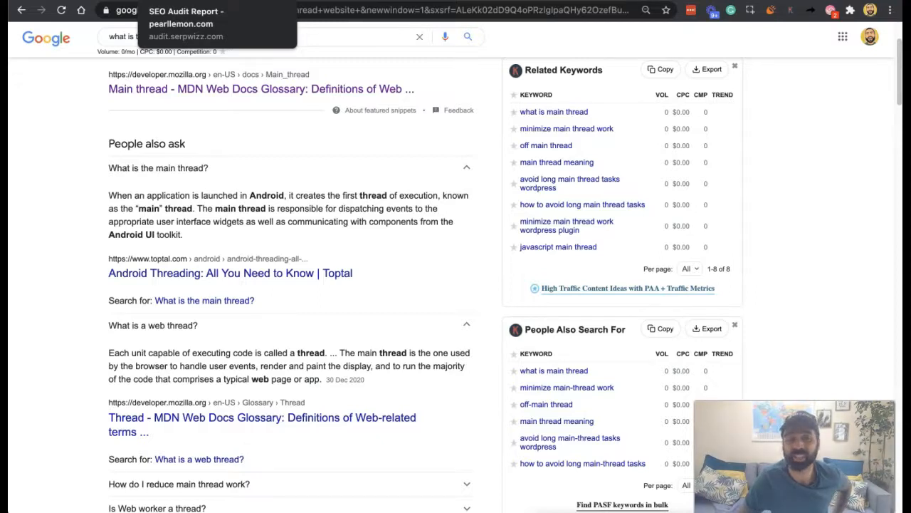
Switch back to the SEO Audit Report tab showing the 15.1 s main-thread work item
{"action": "left_click", "coordinate": [185, 22]}
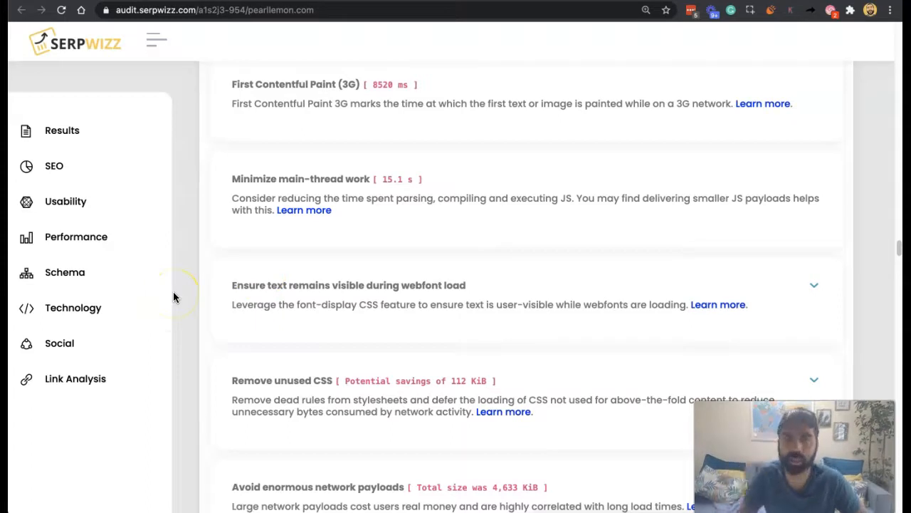
{"action": "mouse_move", "coordinate": [515, 262]}
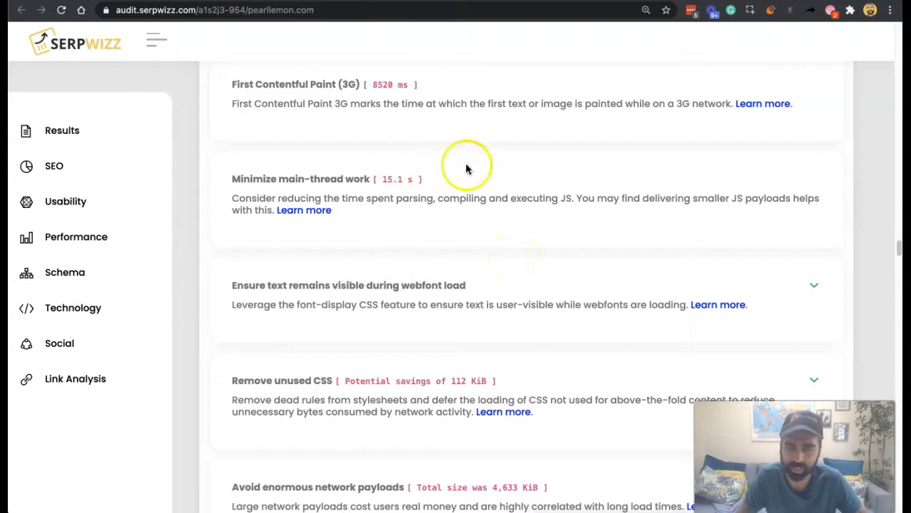
{"action": "mouse_move", "coordinate": [698, 230]}
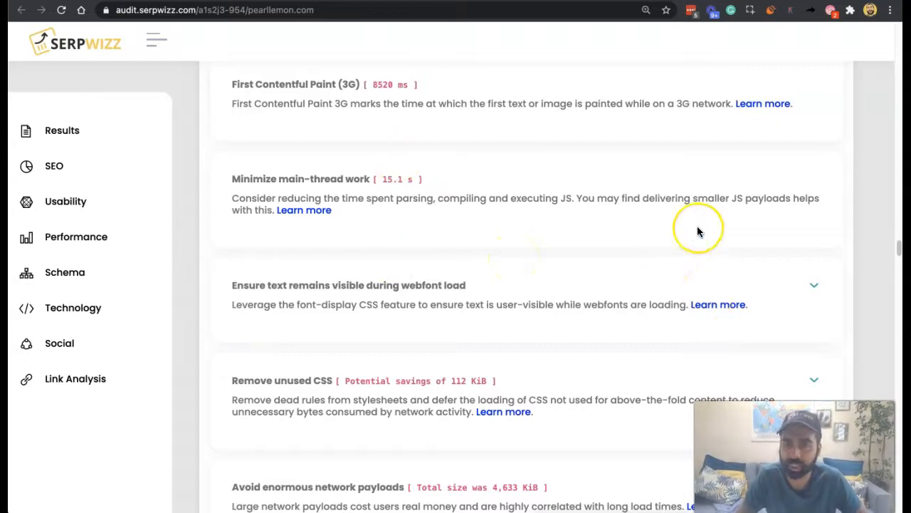
{"action": "mouse_move", "coordinate": [286, 83]}
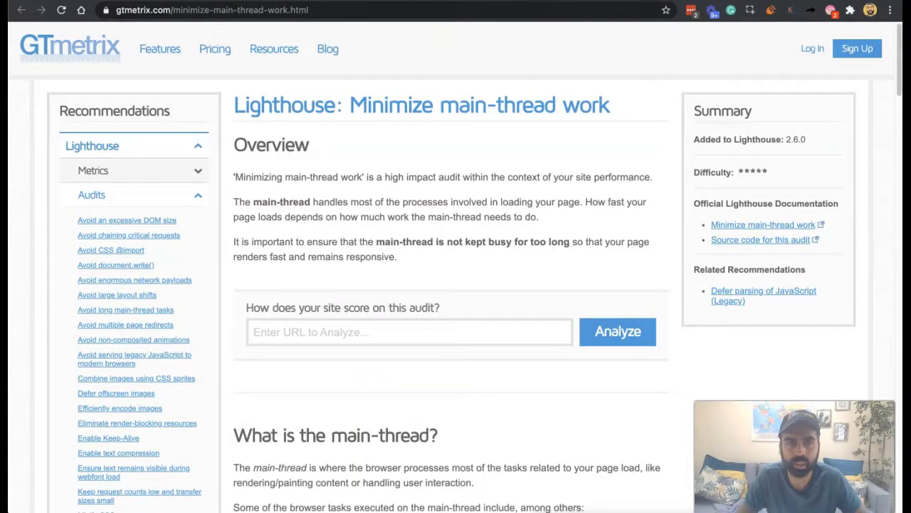
{"action": "mouse_move", "coordinate": [327, 200]}
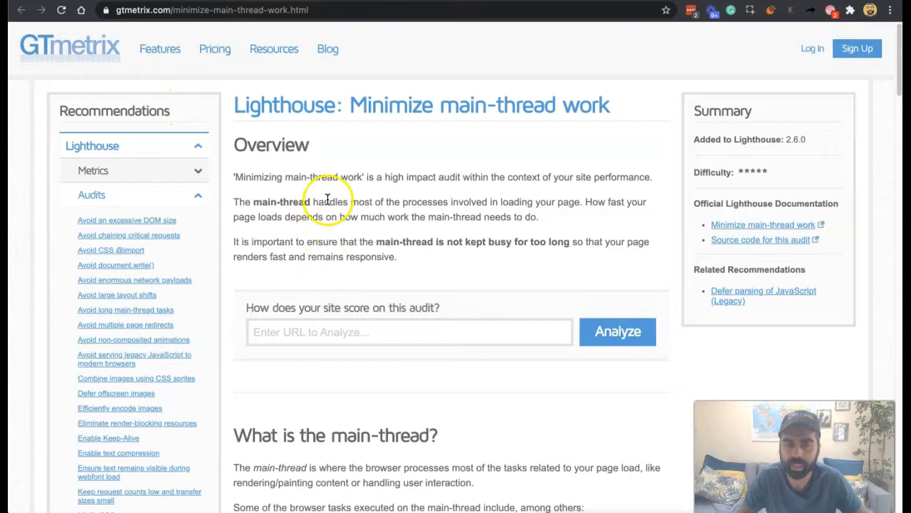
{"action": "mouse_move", "coordinate": [541, 259]}
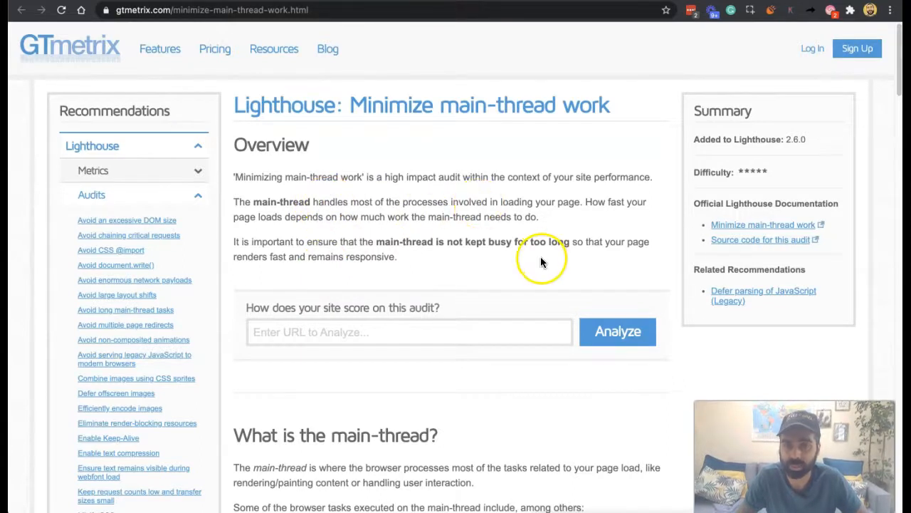
Read down the GTmetrix guide to the page-performance and task duration timeline sections
{"action": "scroll", "scroll_direction": "down", "scroll_amount": 3}
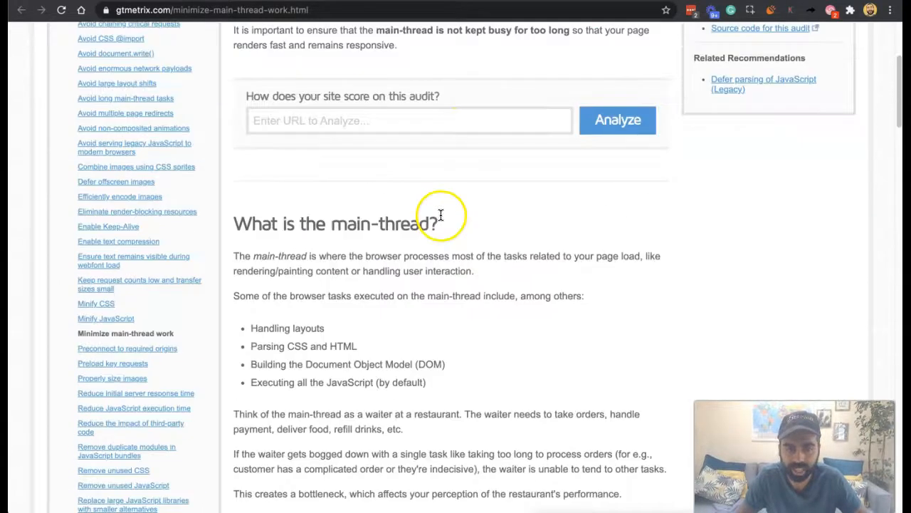
{"action": "scroll", "scroll_direction": "down", "scroll_amount": 3}
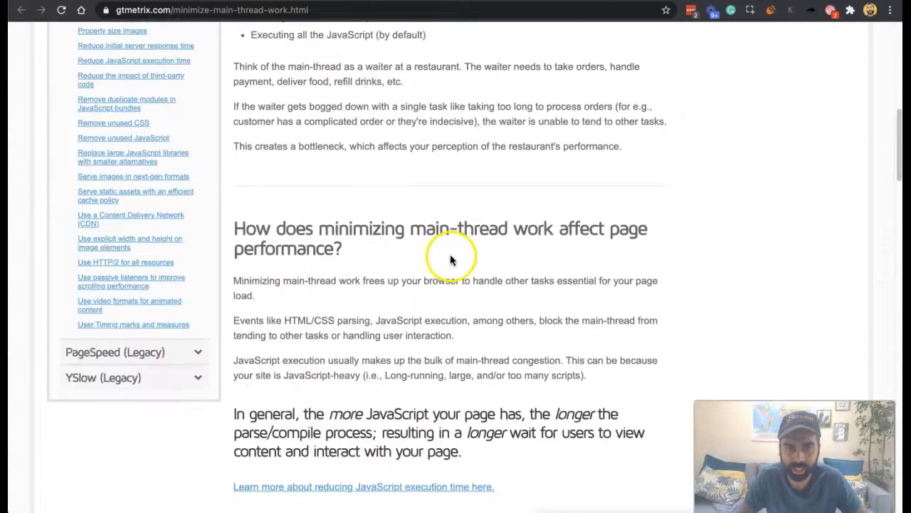
{"action": "scroll", "scroll_direction": "down", "scroll_amount": 3}
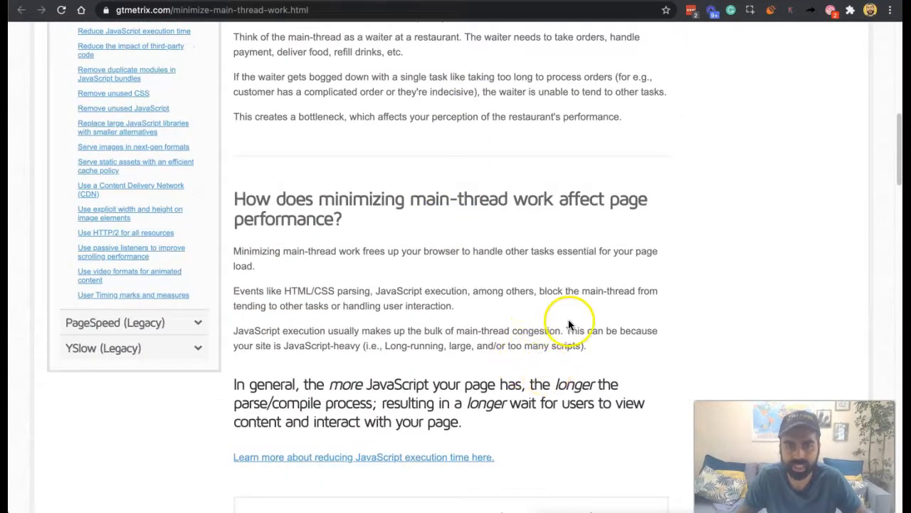
{"action": "scroll", "scroll_direction": "down", "scroll_amount": 3}
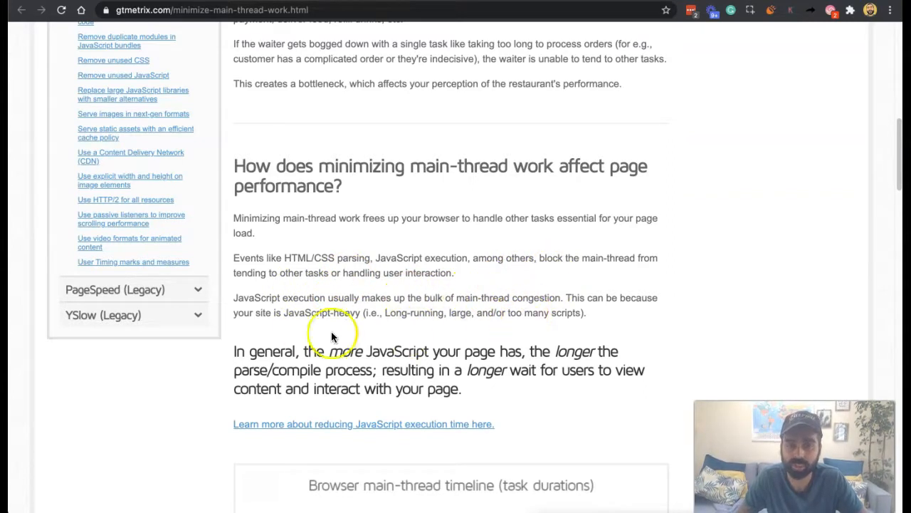
{"action": "mouse_move", "coordinate": [441, 328]}
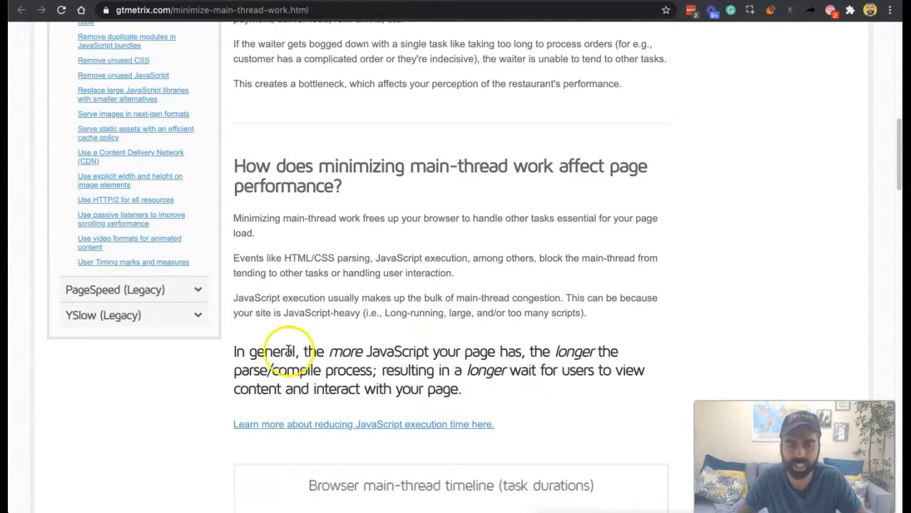
{"action": "mouse_move", "coordinate": [597, 344]}
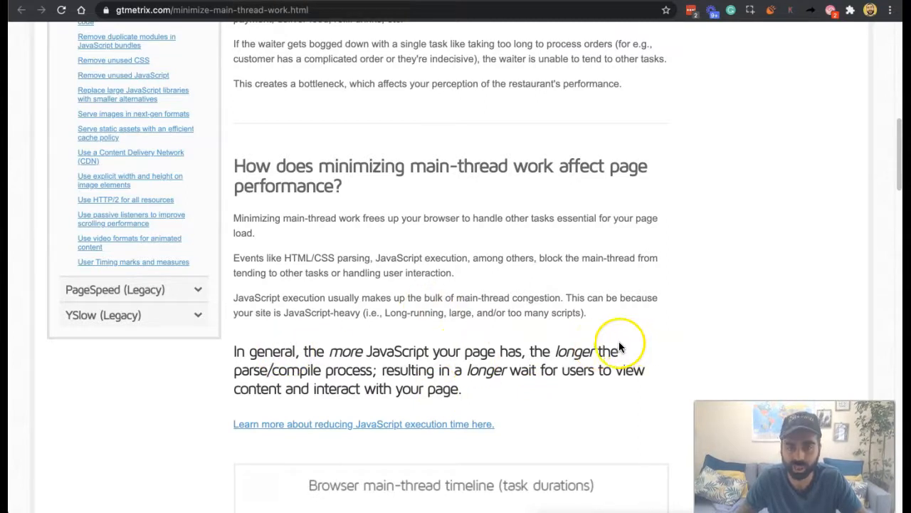
{"action": "mouse_move", "coordinate": [495, 436]}
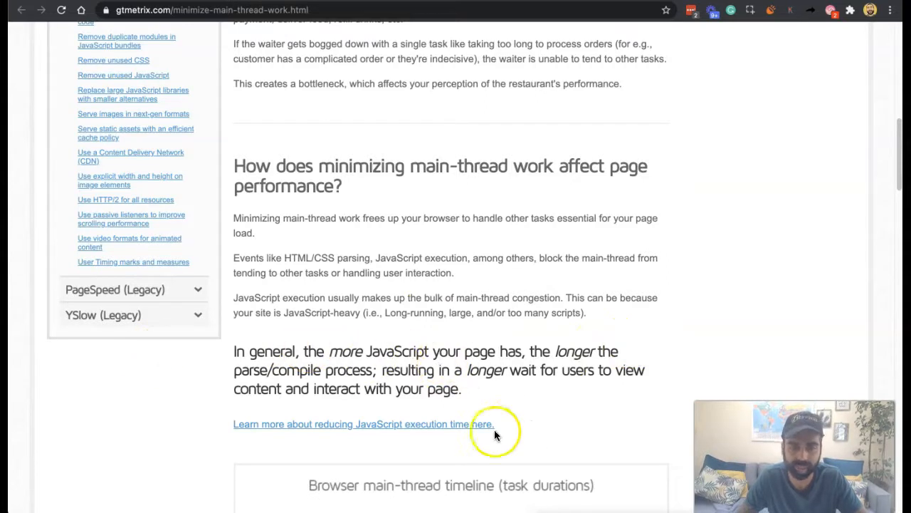
{"action": "scroll", "scroll_direction": "down", "scroll_amount": 3}
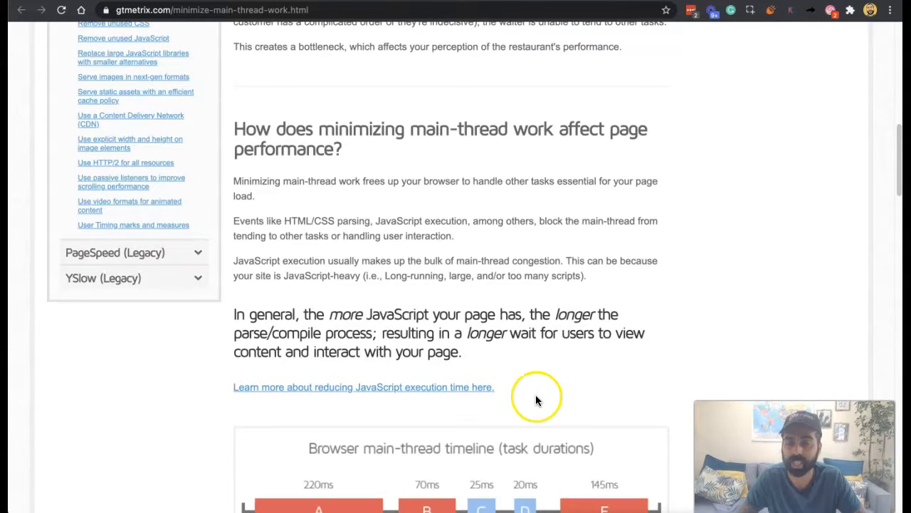
{"action": "scroll", "scroll_direction": "down", "scroll_amount": 3}
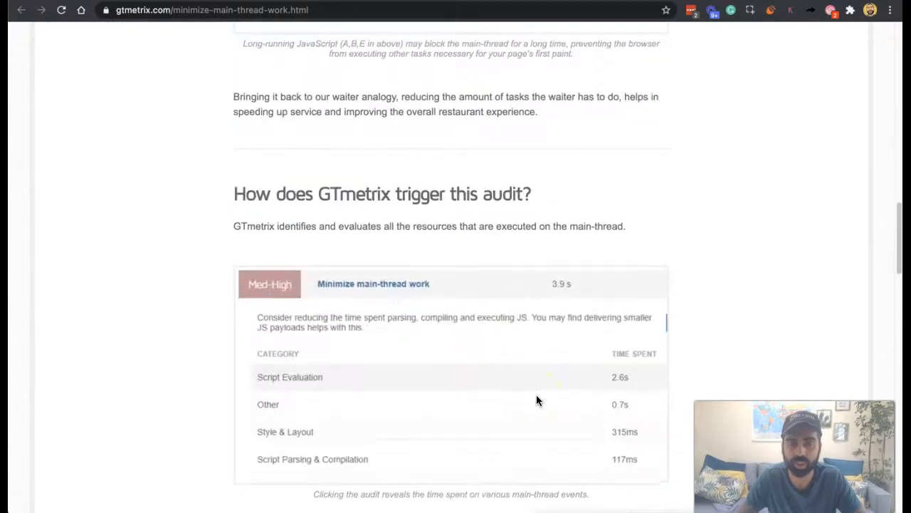
{"action": "scroll", "scroll_direction": "down", "scroll_amount": 3}
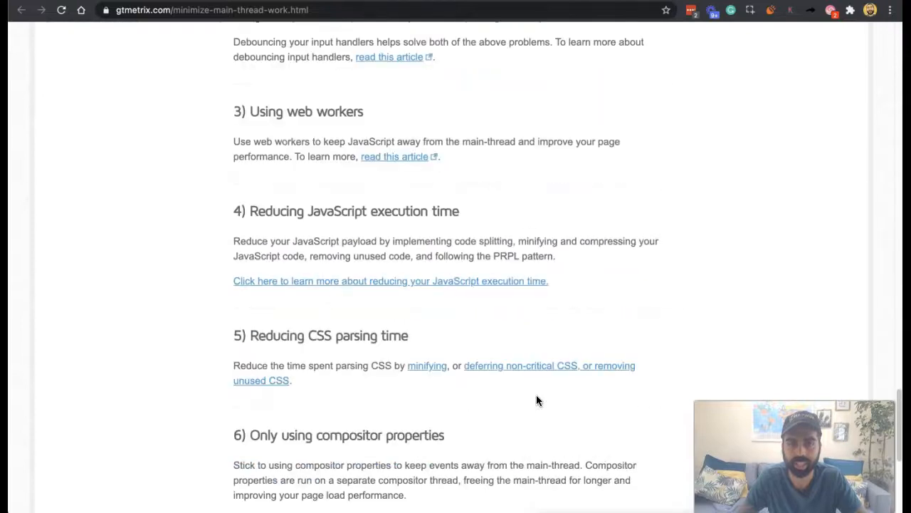
{"action": "scroll", "scroll_direction": "up", "scroll_amount": 3}
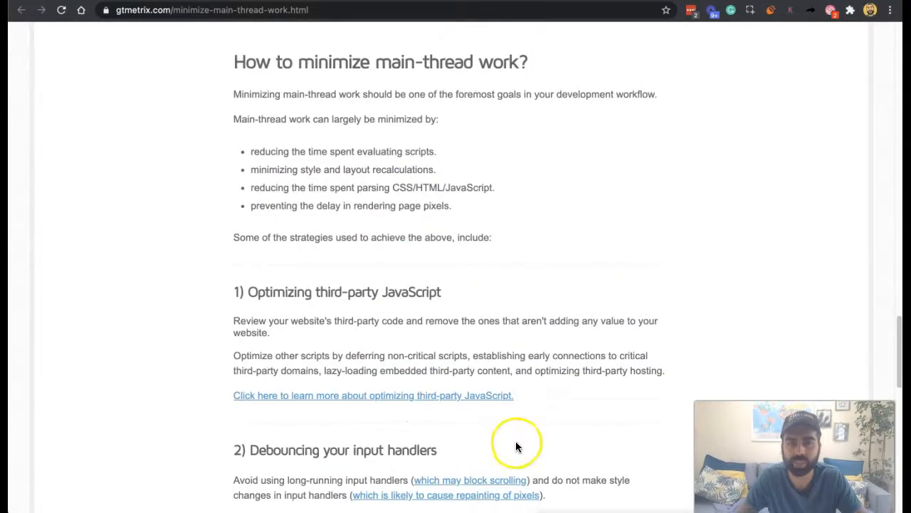
{"action": "scroll", "scroll_direction": "down", "scroll_amount": 3}
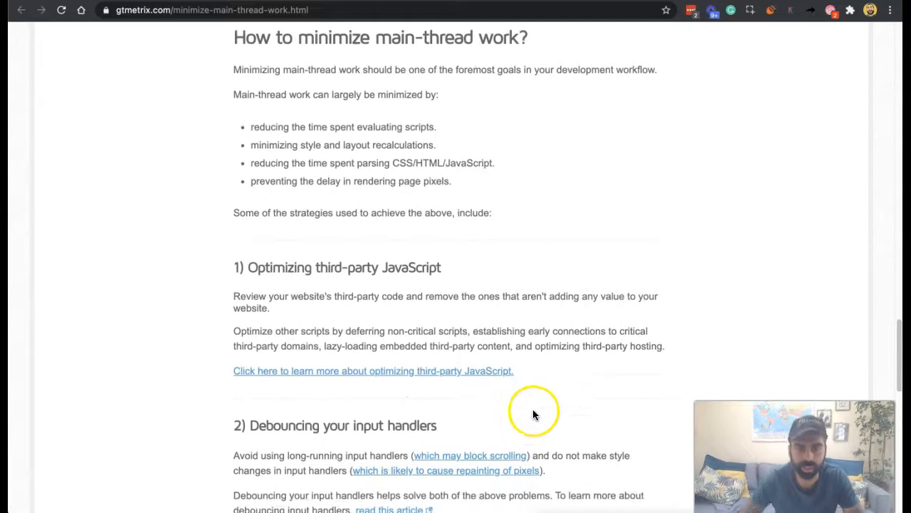
{"action": "scroll", "scroll_direction": "down", "scroll_amount": 3}
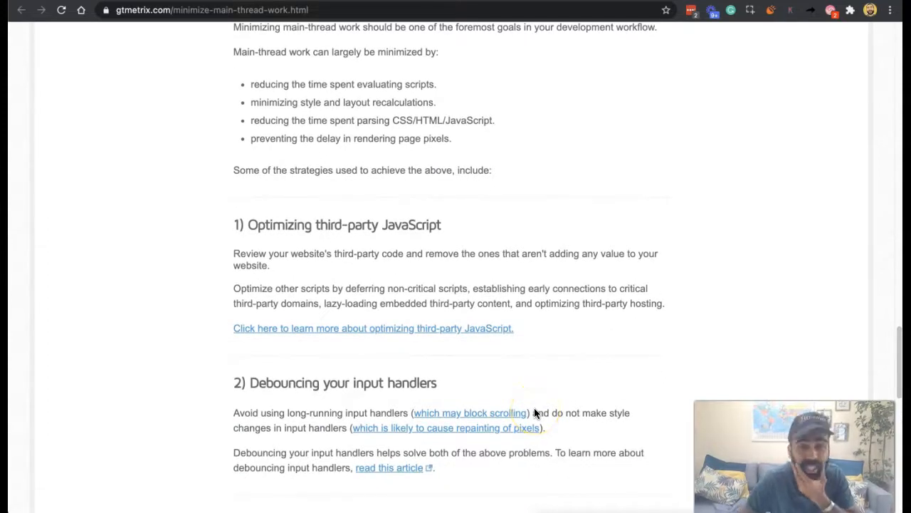
{"action": "scroll", "scroll_direction": "down", "scroll_amount": 3}
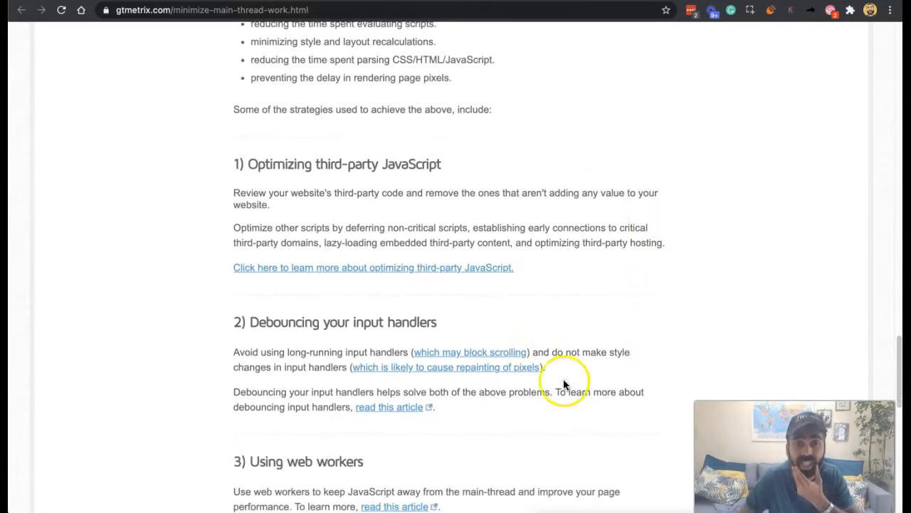
{"action": "mouse_move", "coordinate": [577, 413]}
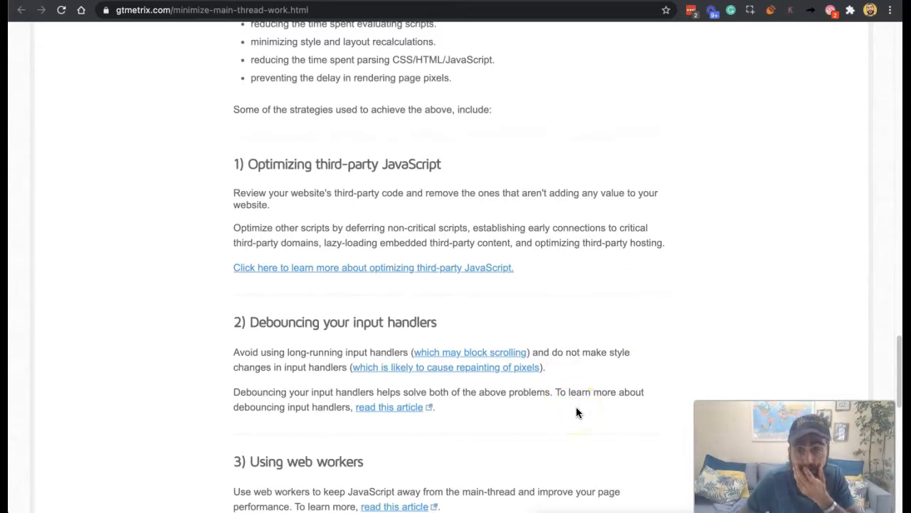
{"action": "scroll", "scroll_direction": "down", "scroll_amount": 3}
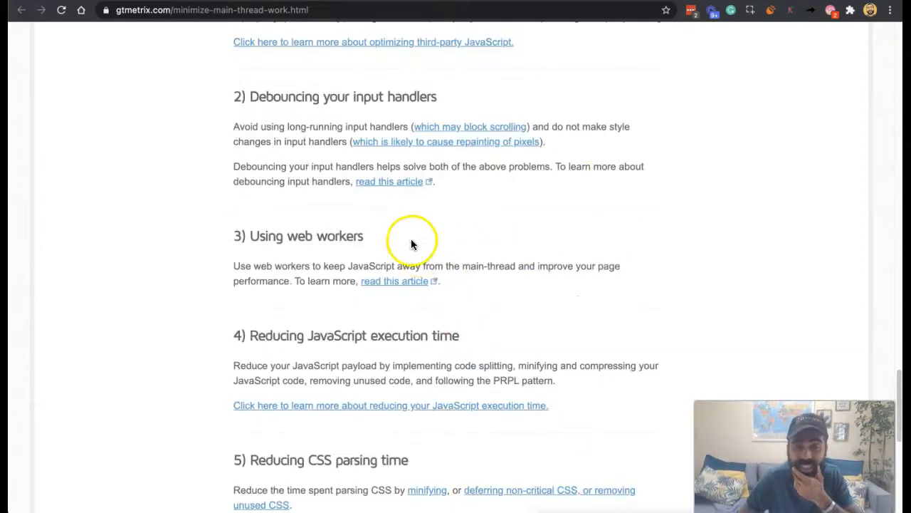
{"action": "mouse_move", "coordinate": [495, 315]}
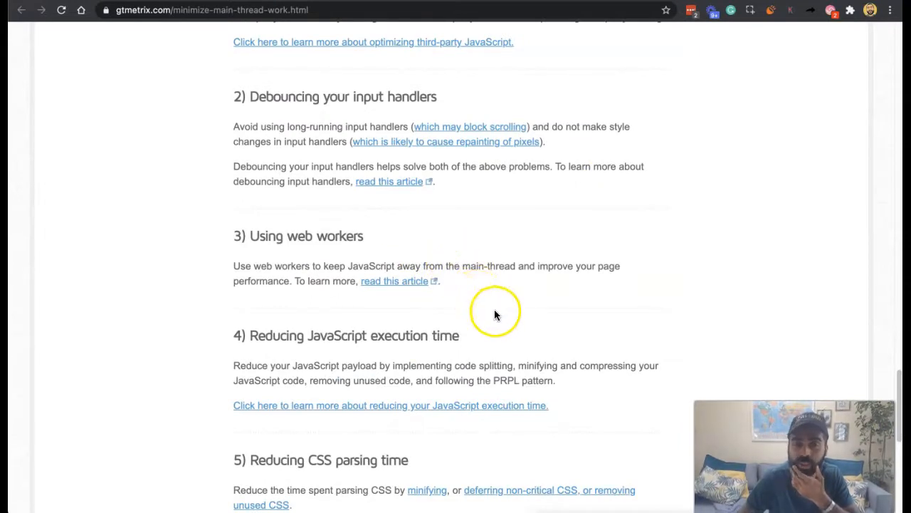
{"action": "mouse_move", "coordinate": [556, 277]}
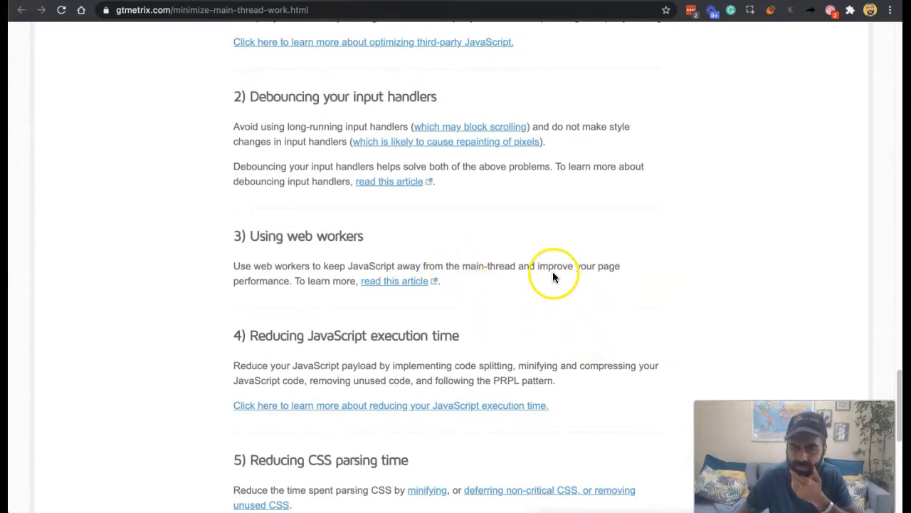
{"action": "scroll", "scroll_direction": "down", "scroll_amount": 3}
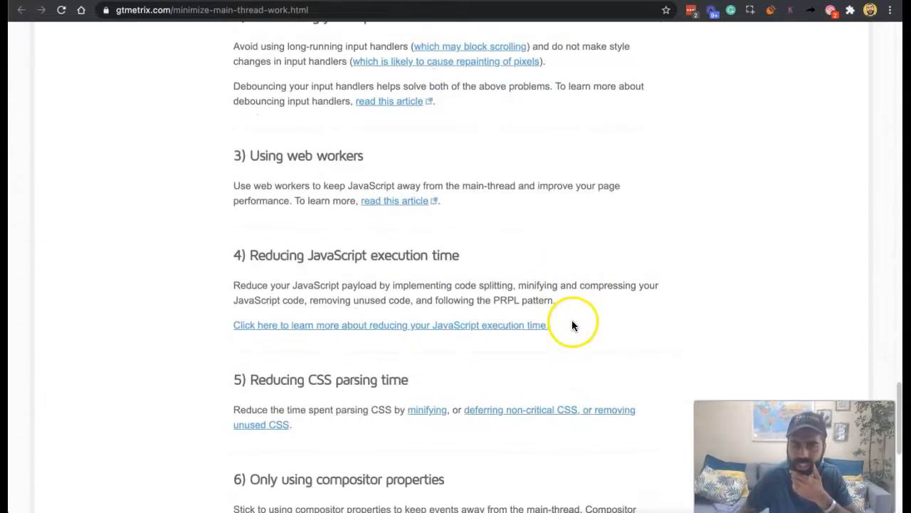
{"action": "scroll", "scroll_direction": "down", "scroll_amount": 3}
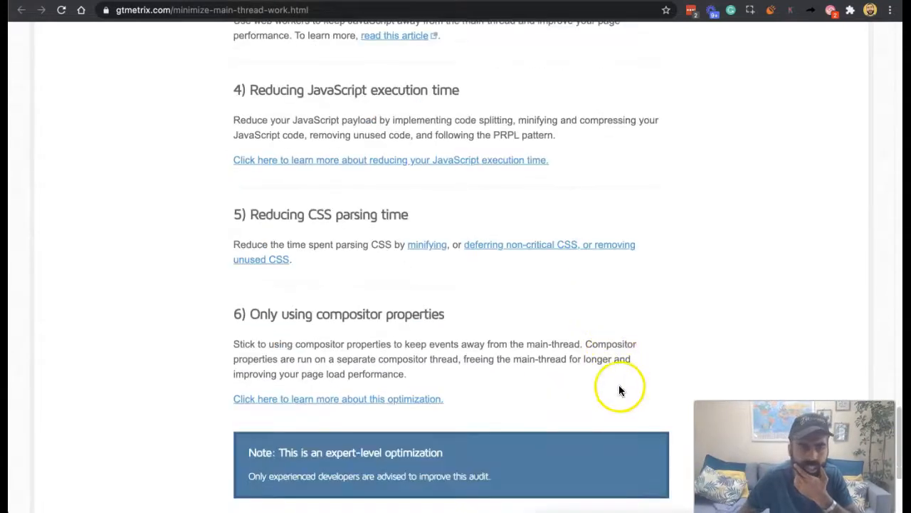
{"action": "mouse_move", "coordinate": [569, 390]}
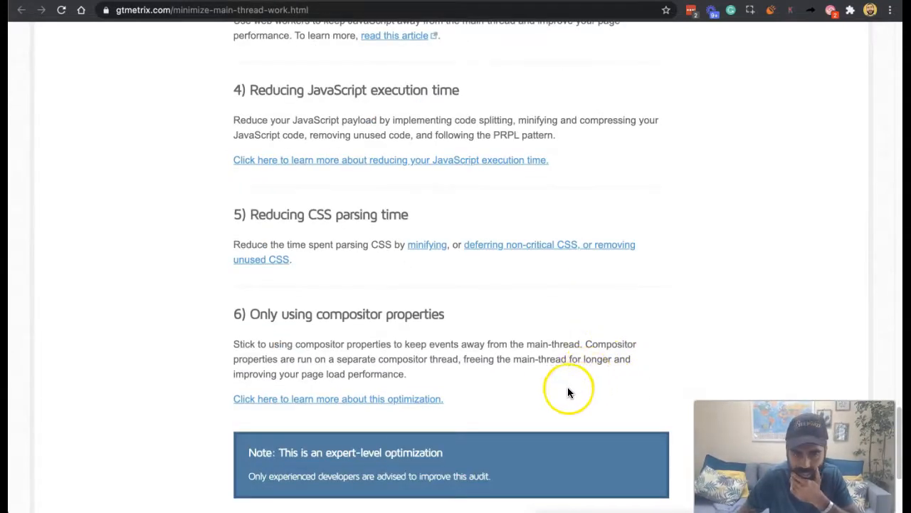
{"action": "scroll", "scroll_direction": "down", "scroll_amount": 3}
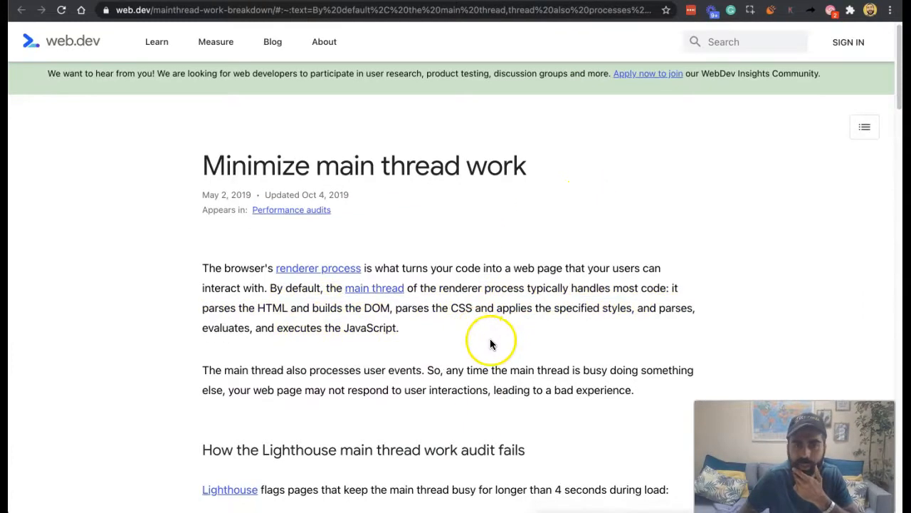
Read down the web.dev article through its audit table, fix-category links and Resources list
{"action": "scroll", "scroll_direction": "down", "scroll_amount": 3}
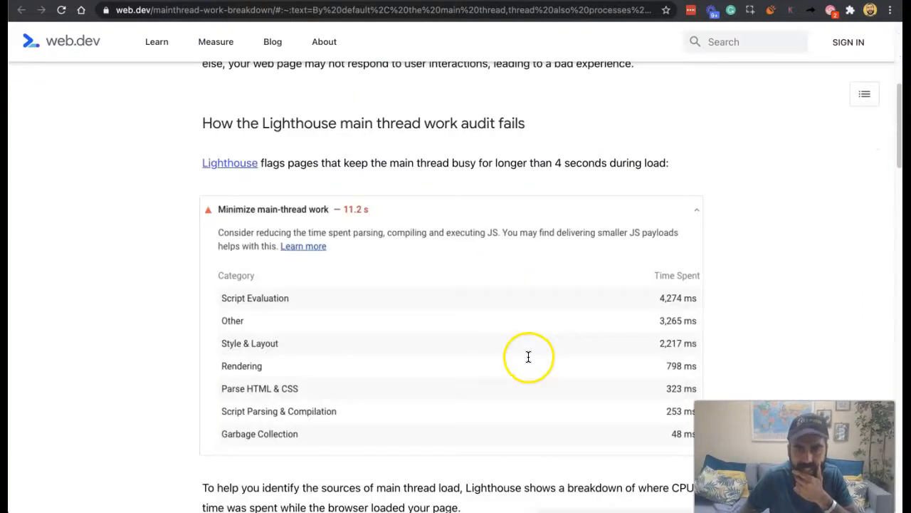
{"action": "mouse_move", "coordinate": [353, 185]}
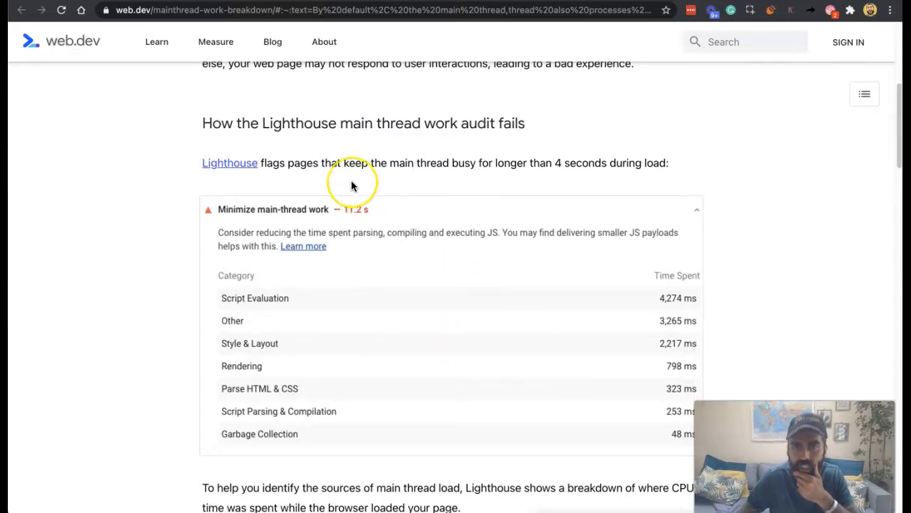
{"action": "mouse_move", "coordinate": [535, 198]}
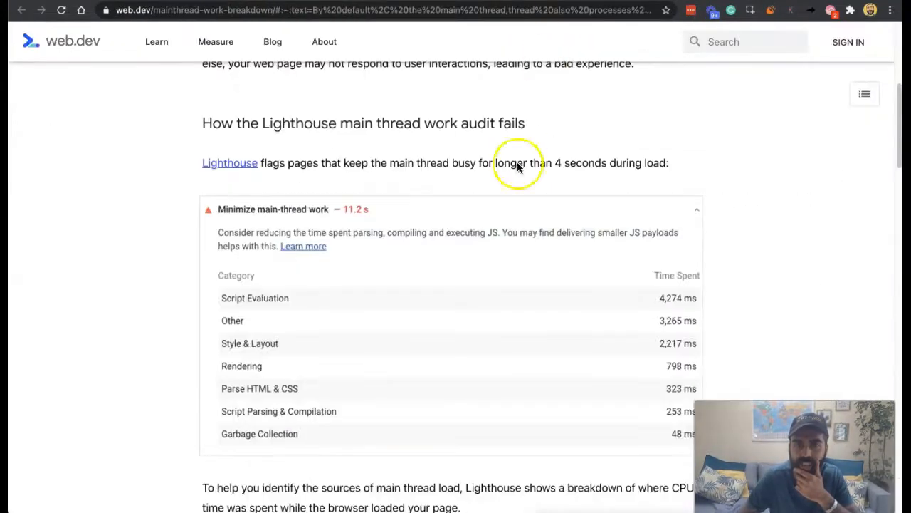
{"action": "scroll", "scroll_direction": "down", "scroll_amount": 3}
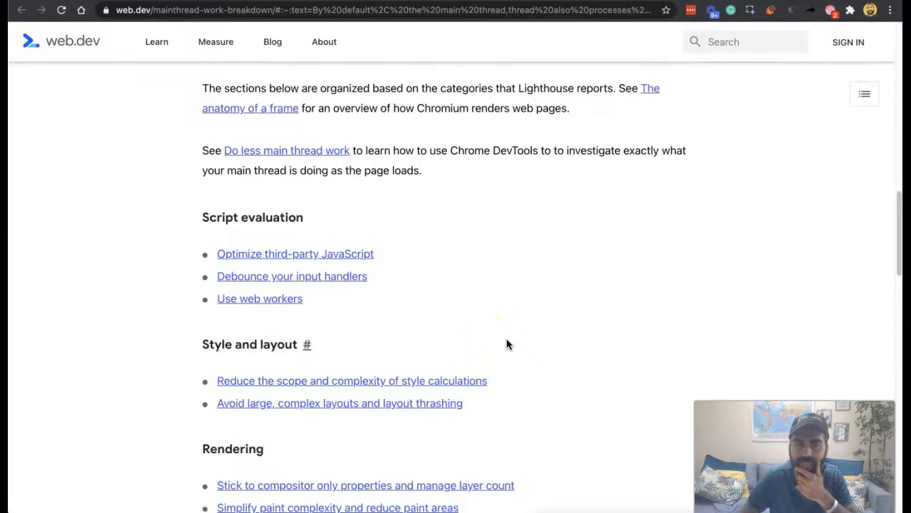
{"action": "scroll", "scroll_direction": "down", "scroll_amount": 3}
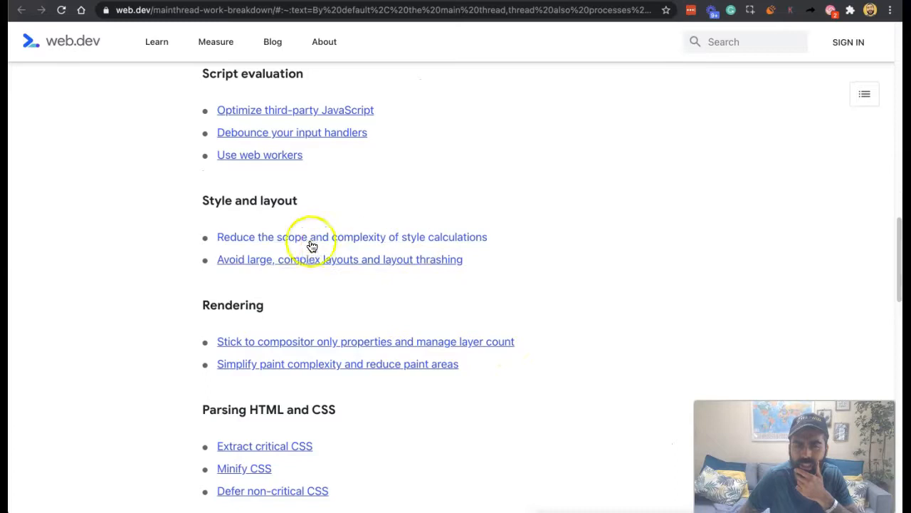
{"action": "mouse_move", "coordinate": [508, 261]}
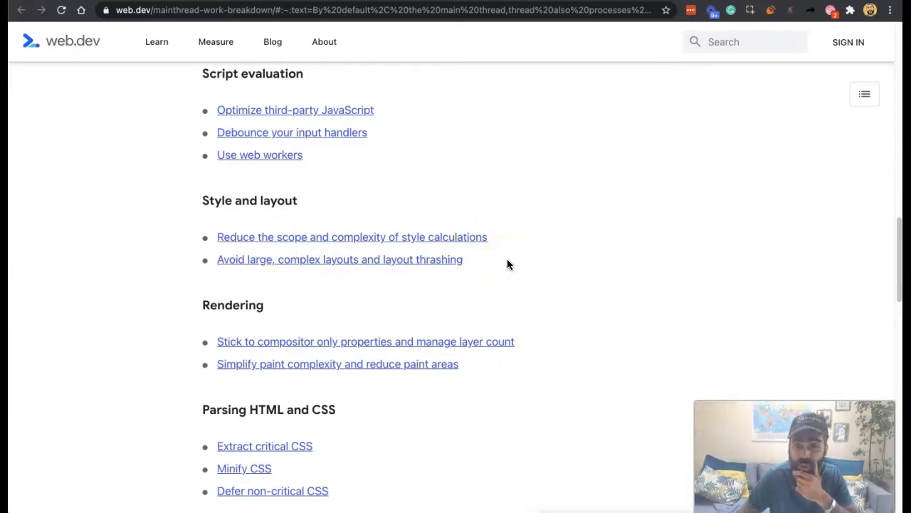
{"action": "scroll", "scroll_direction": "down", "scroll_amount": 3}
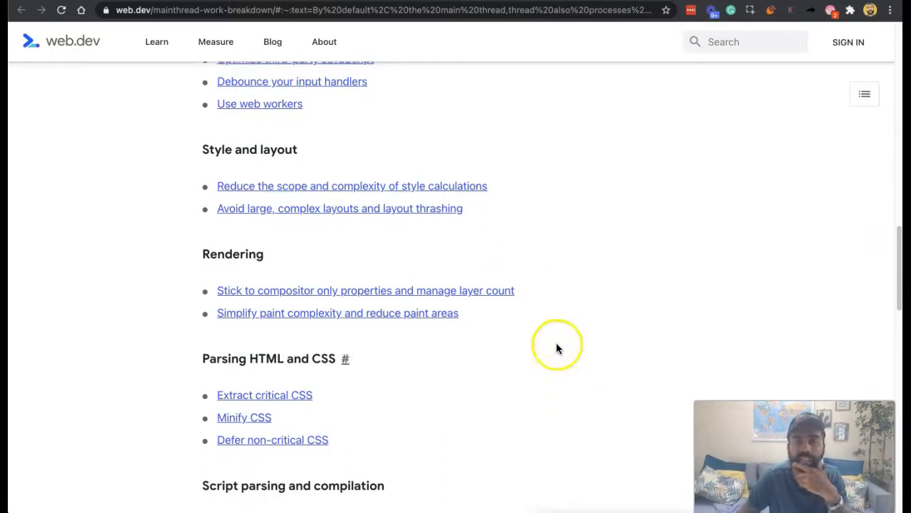
{"action": "scroll", "scroll_direction": "down", "scroll_amount": 3}
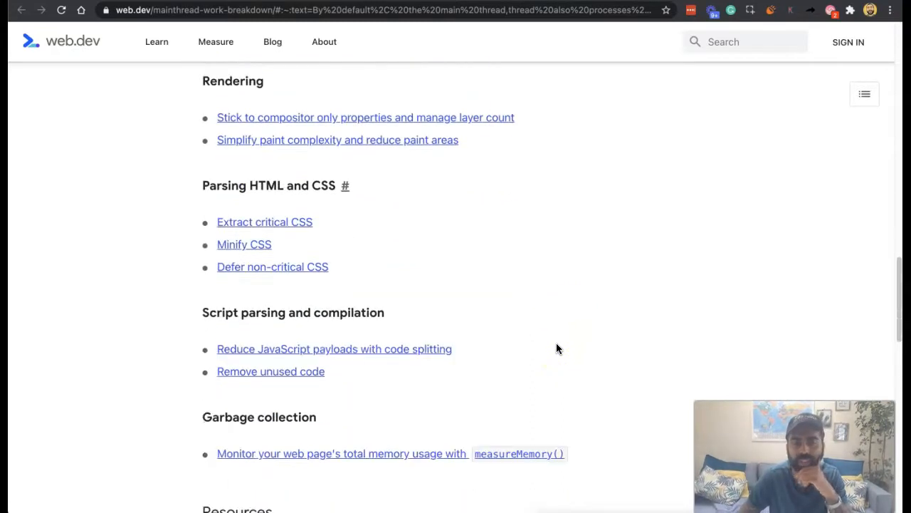
{"action": "scroll", "scroll_direction": "down", "scroll_amount": 3}
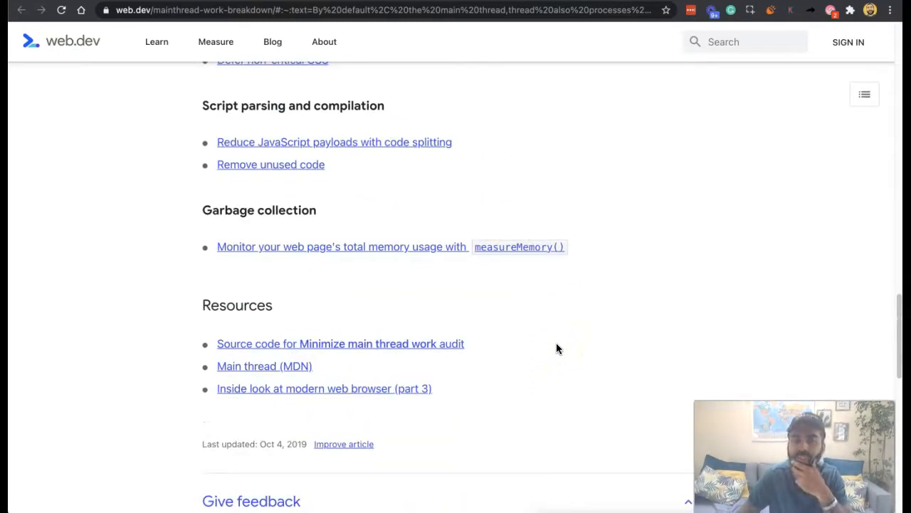
{"action": "mouse_move", "coordinate": [549, 370]}
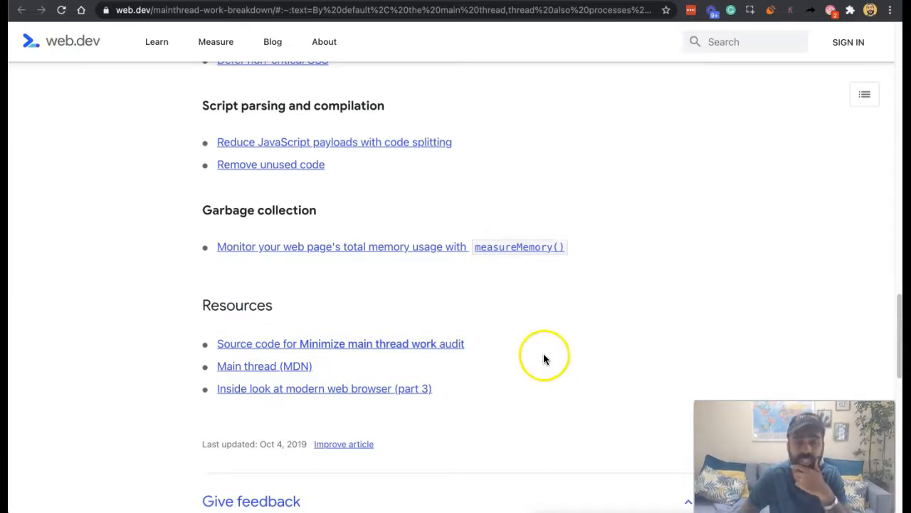
{"action": "scroll", "scroll_direction": "down", "scroll_amount": 3}
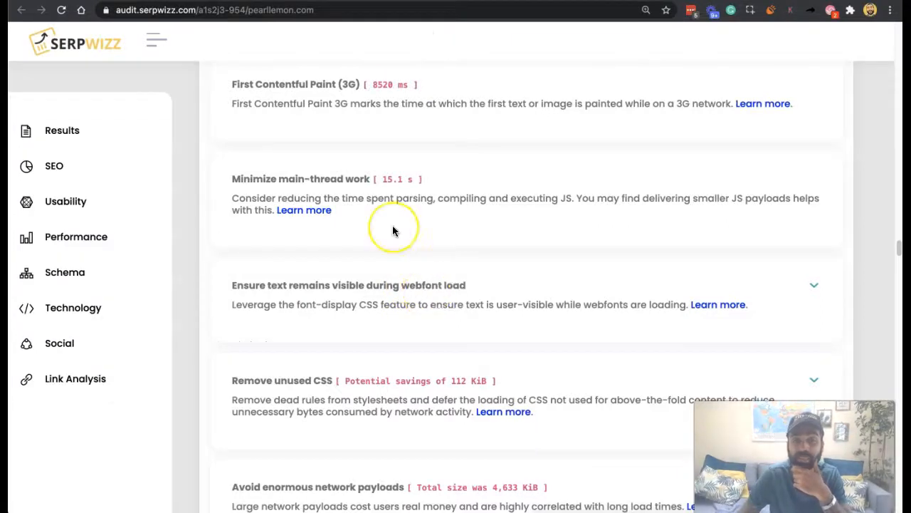
{"action": "mouse_move", "coordinate": [64, 473]}
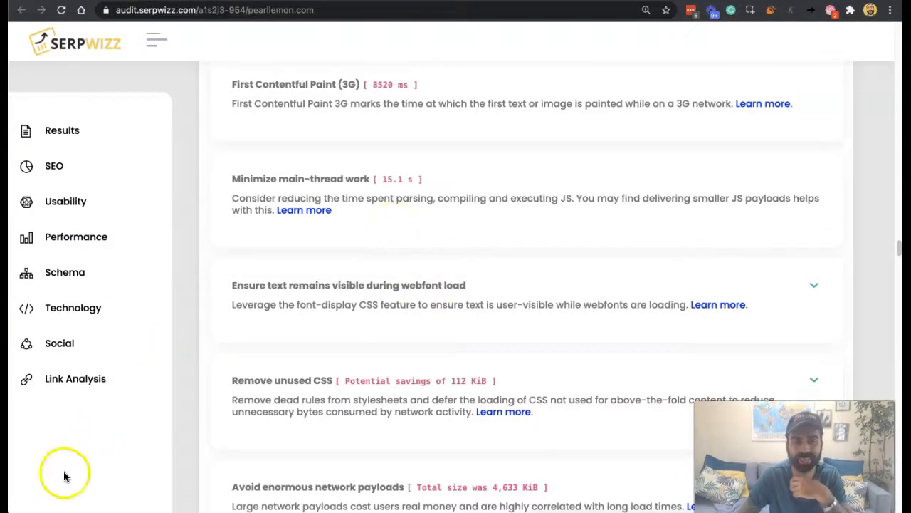